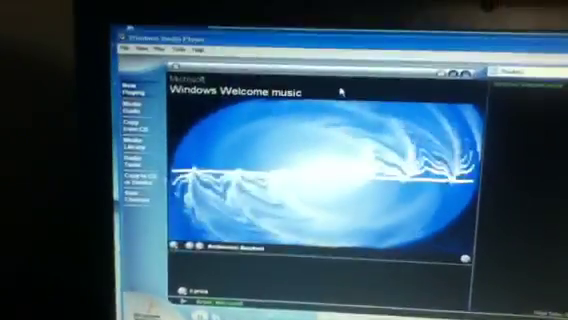
# Switch from the Welcome visualization to the Media Guide's Internet Radio station listings
pyautogui.click(170, 57)
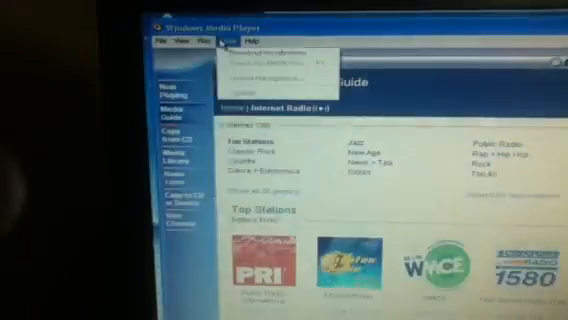
pyautogui.click(251, 31)
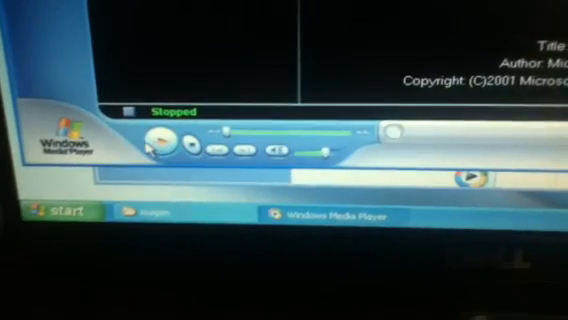
# Resume playback of the stopped Microsoft clip at 64 Kbps
pyautogui.click(155, 144)
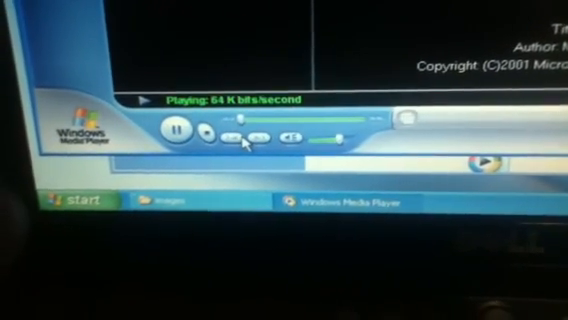